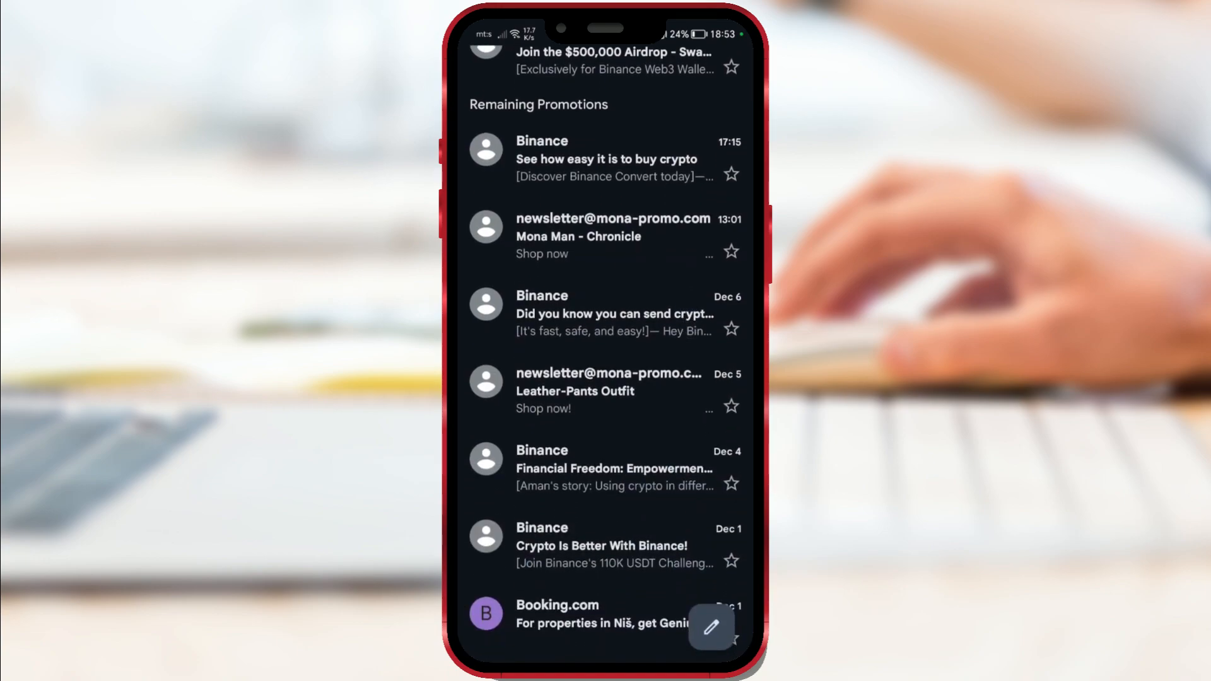
Leave Gmail for the home screen and swipe to the apps page listing Binance.
{"action": "scroll", "scroll_direction": "down", "scroll_amount": 3}
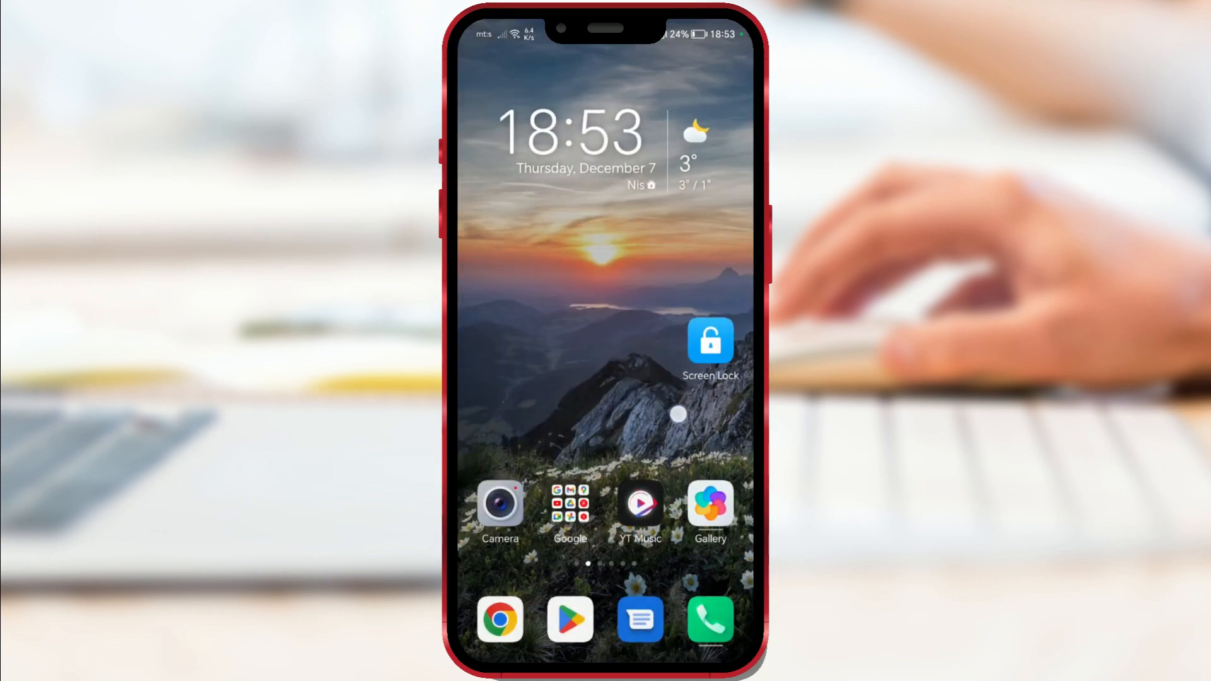
{"action": "scroll", "scroll_direction": "left", "scroll_amount": 3}
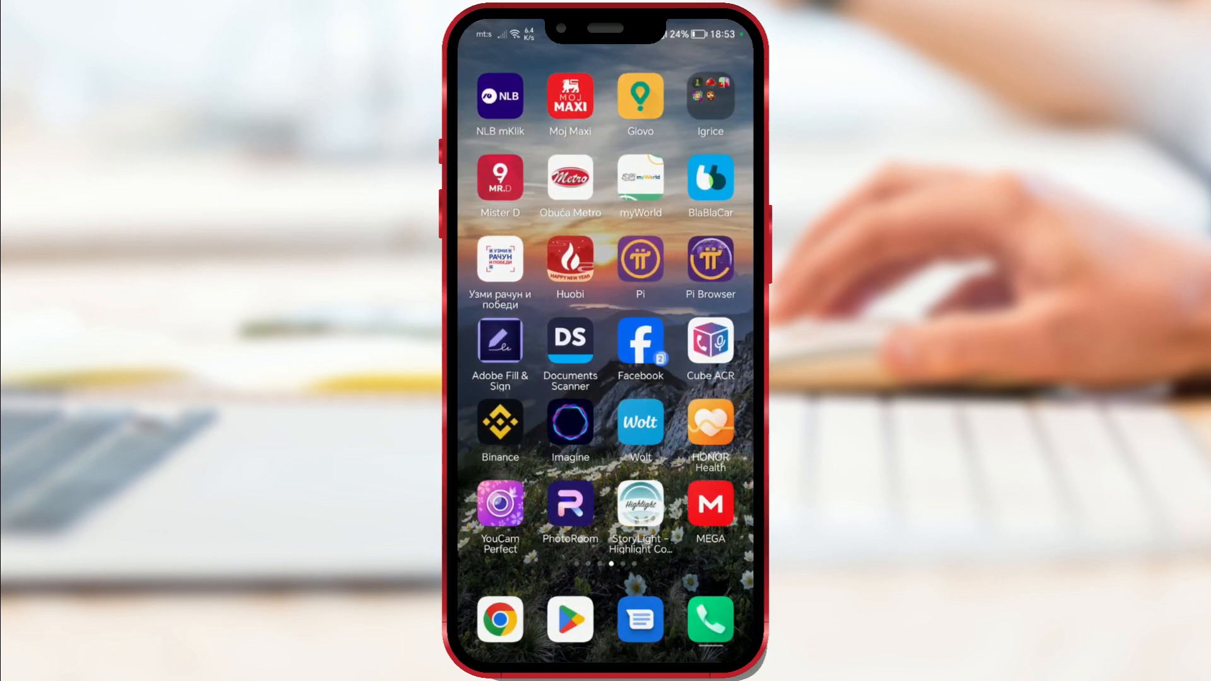
Launch Binance, go to the account profile, and enter the app Settings page.
{"action": "left_click", "coordinate": [500, 421]}
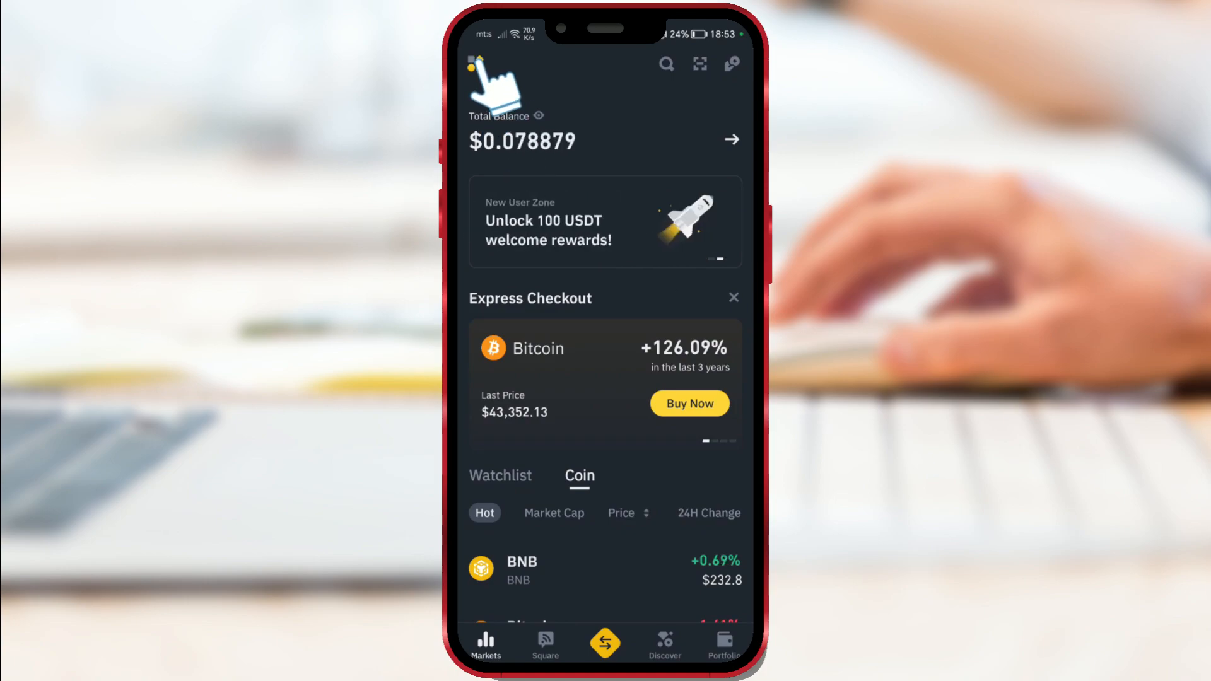
{"action": "left_click", "coordinate": [474, 63]}
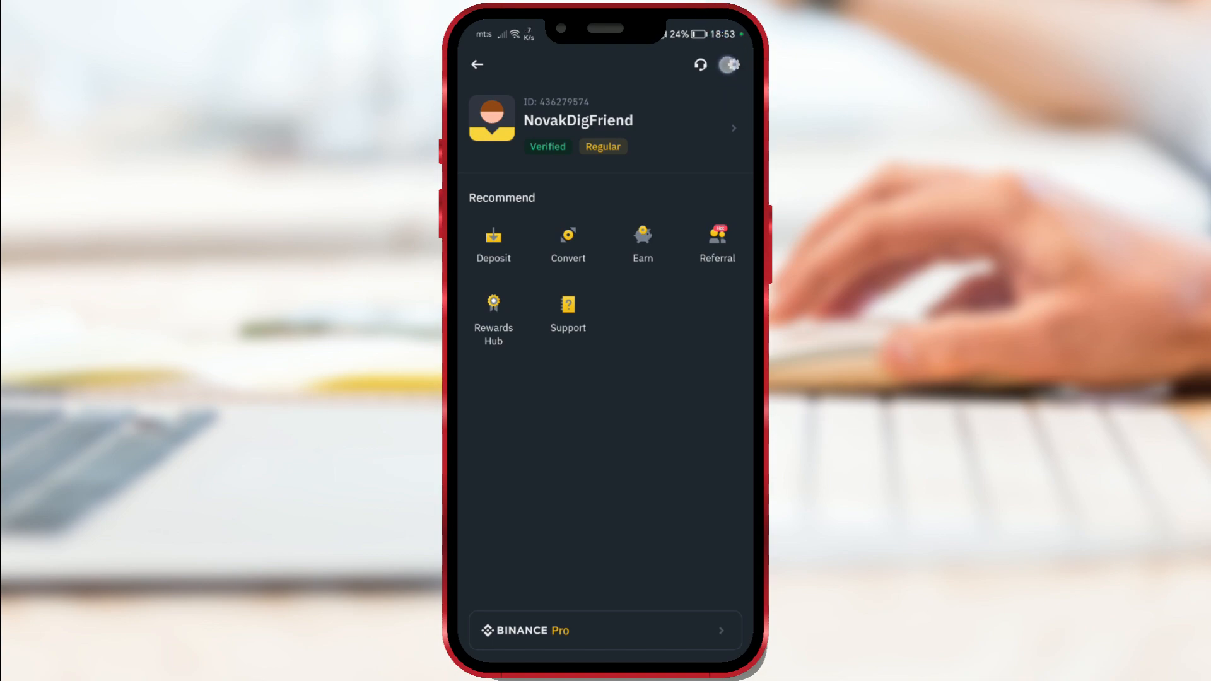
{"action": "left_click", "coordinate": [728, 64]}
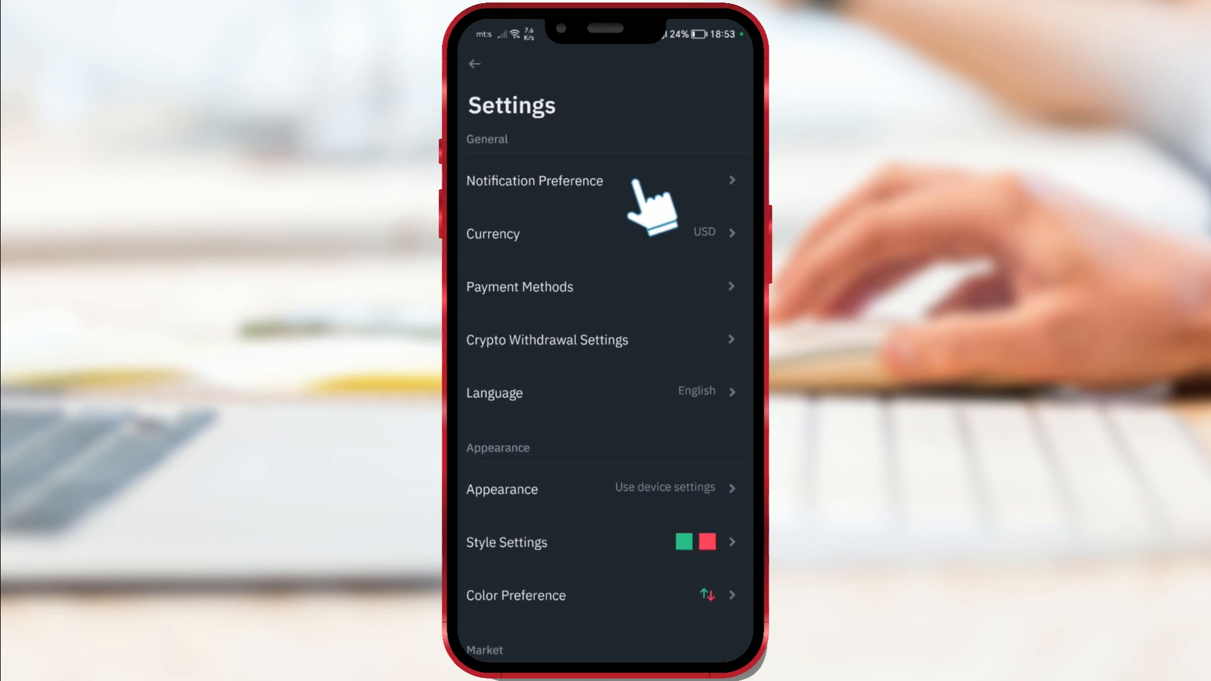
Bring up Notification Preference from the General settings.
{"action": "left_click", "coordinate": [534, 180]}
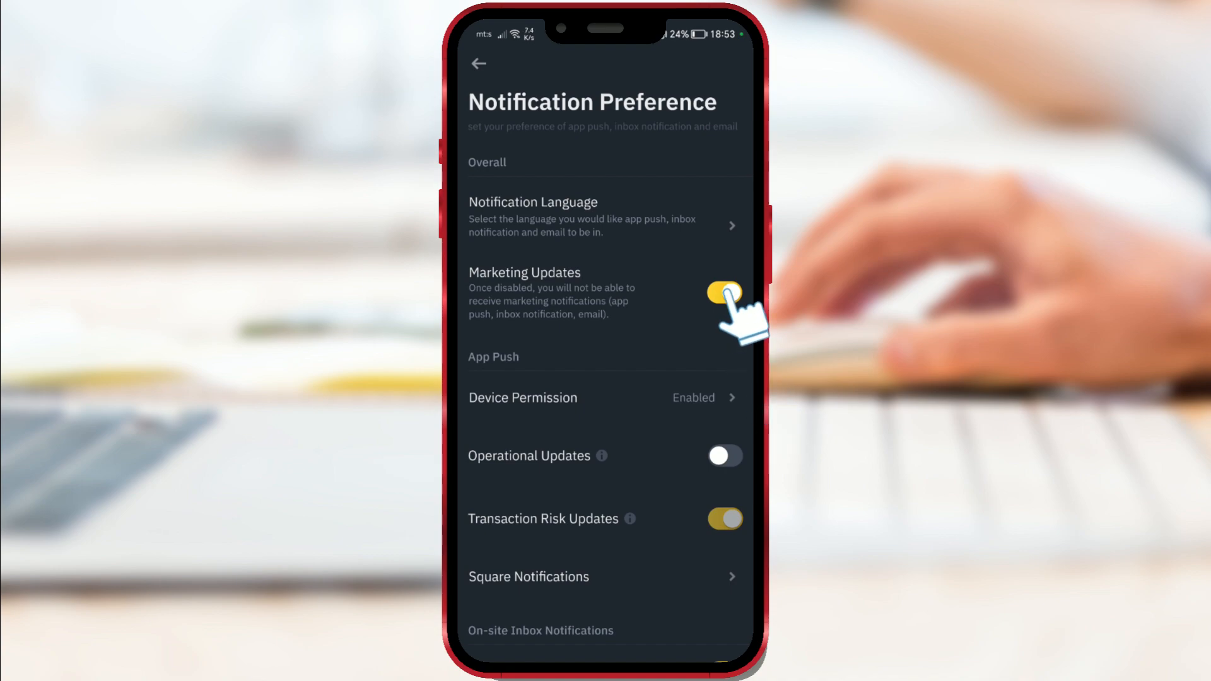
Switch off the Marketing Updates toggle and return to the account profile page.
{"action": "left_click", "coordinate": [723, 291]}
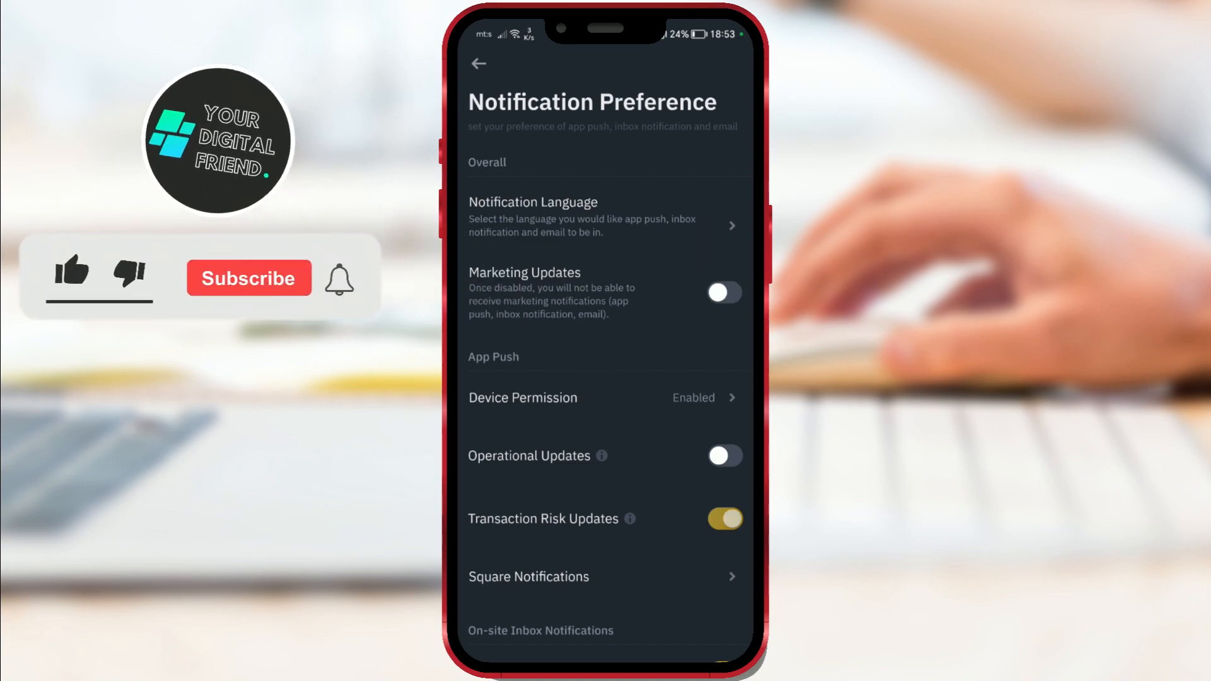
{"action": "left_click", "coordinate": [249, 277]}
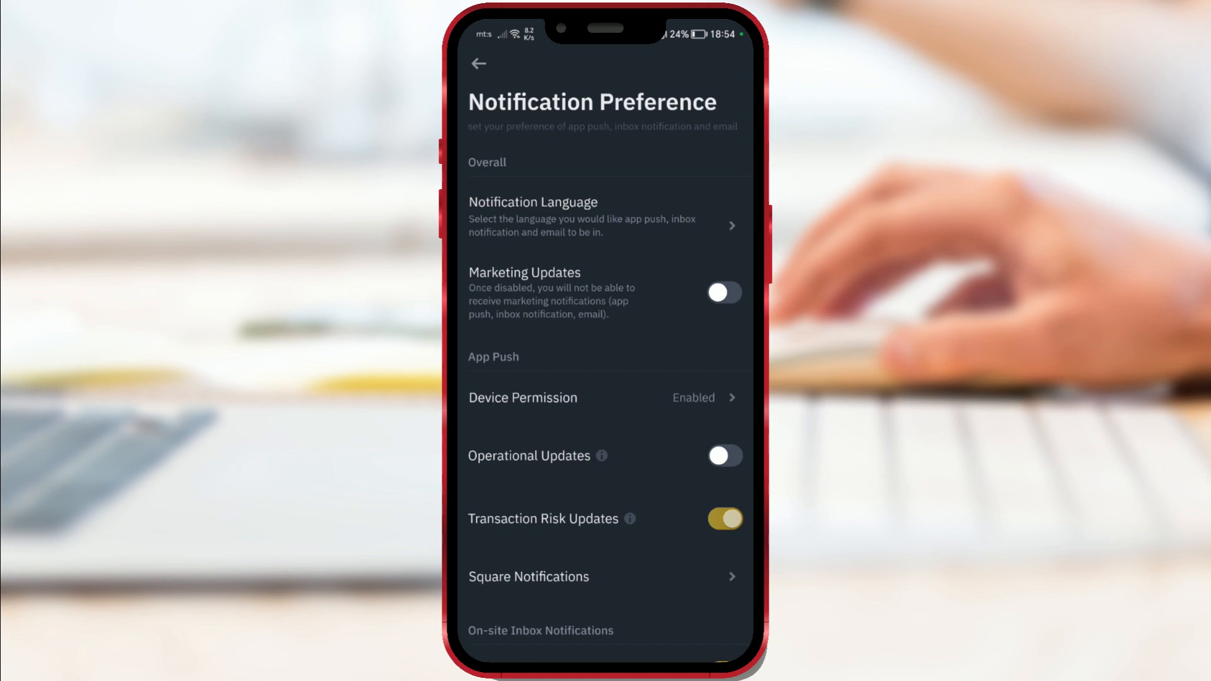
{"action": "left_click", "coordinate": [477, 64]}
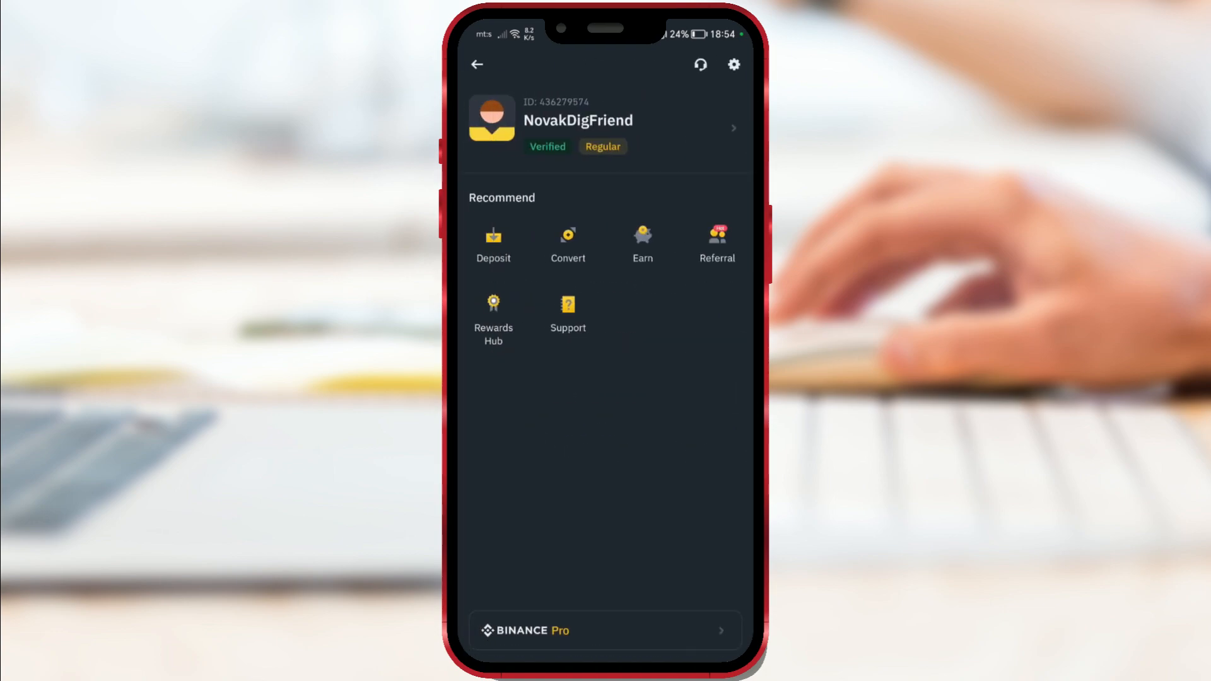